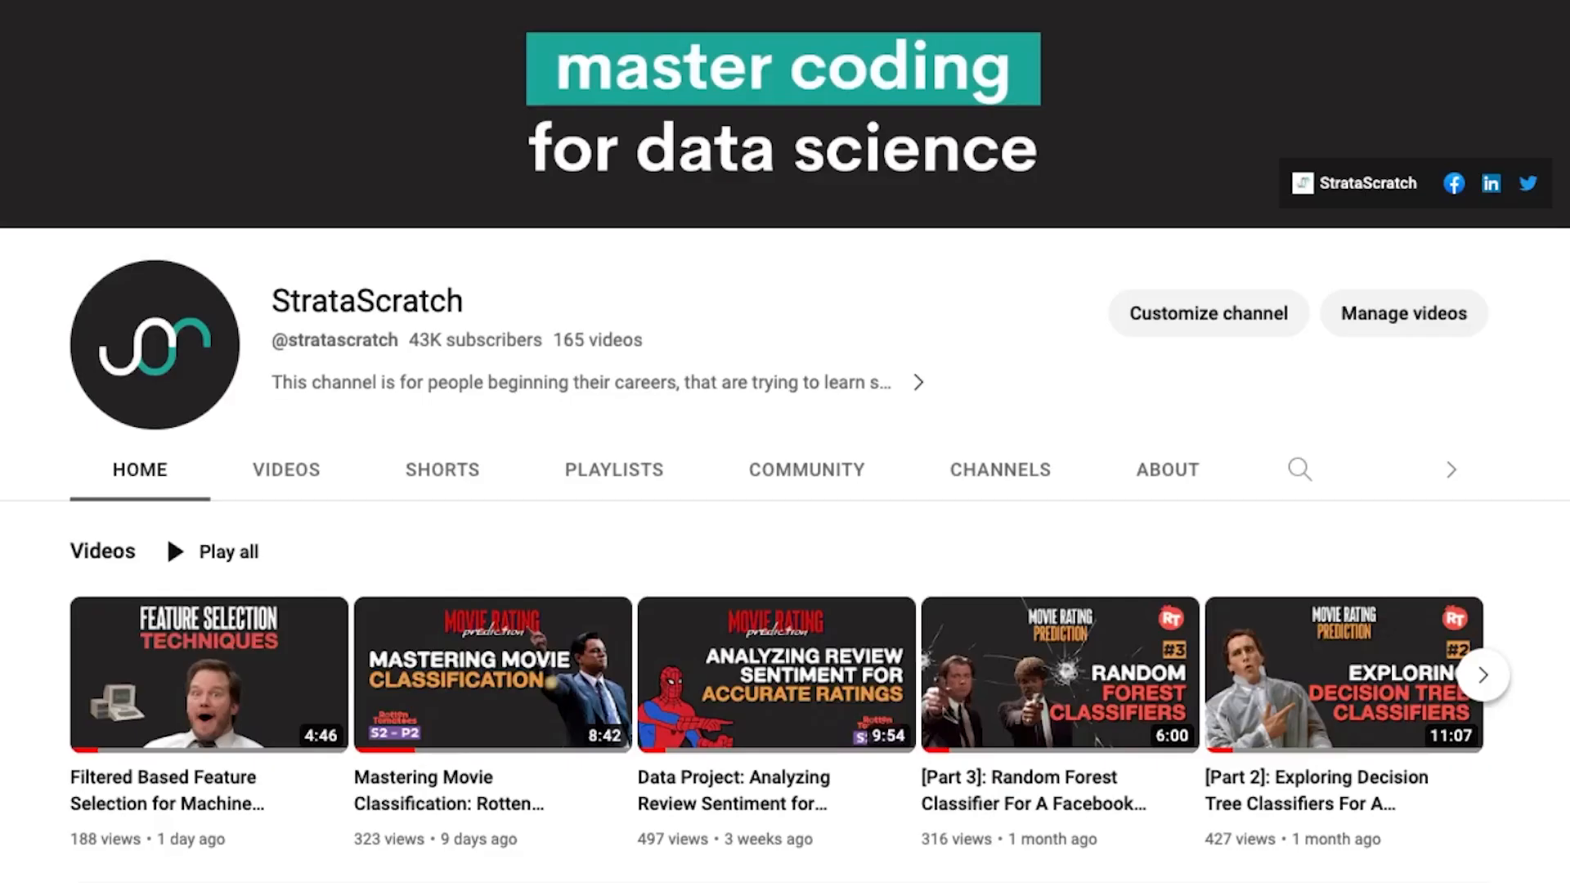
{"action": "mouse_move", "coordinate": [71, 798]}
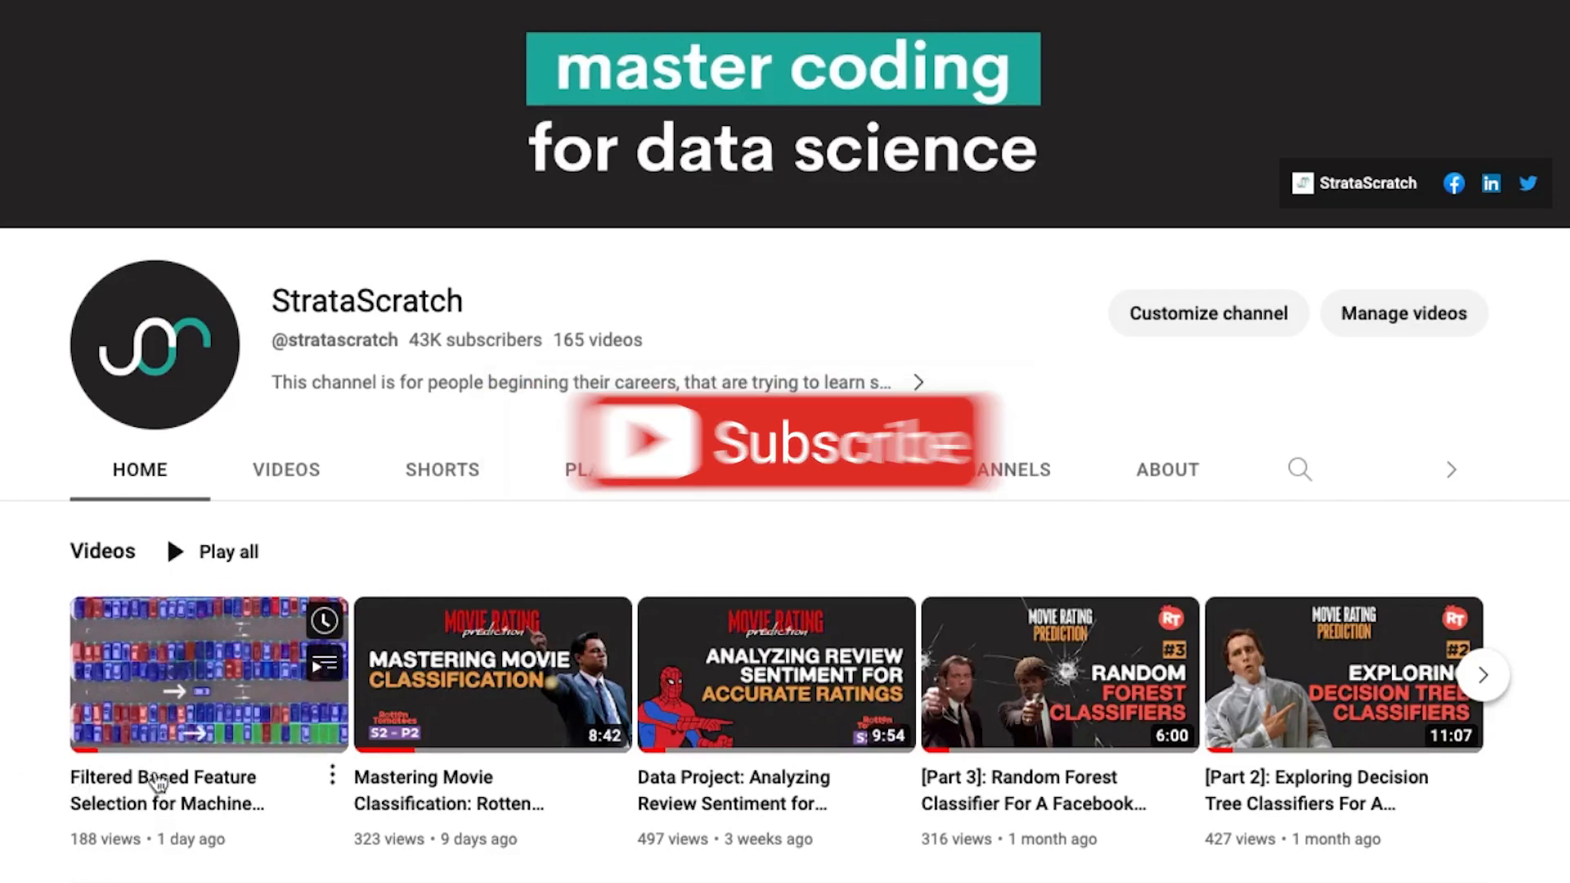
{"action": "mouse_move", "coordinate": [33, 782]}
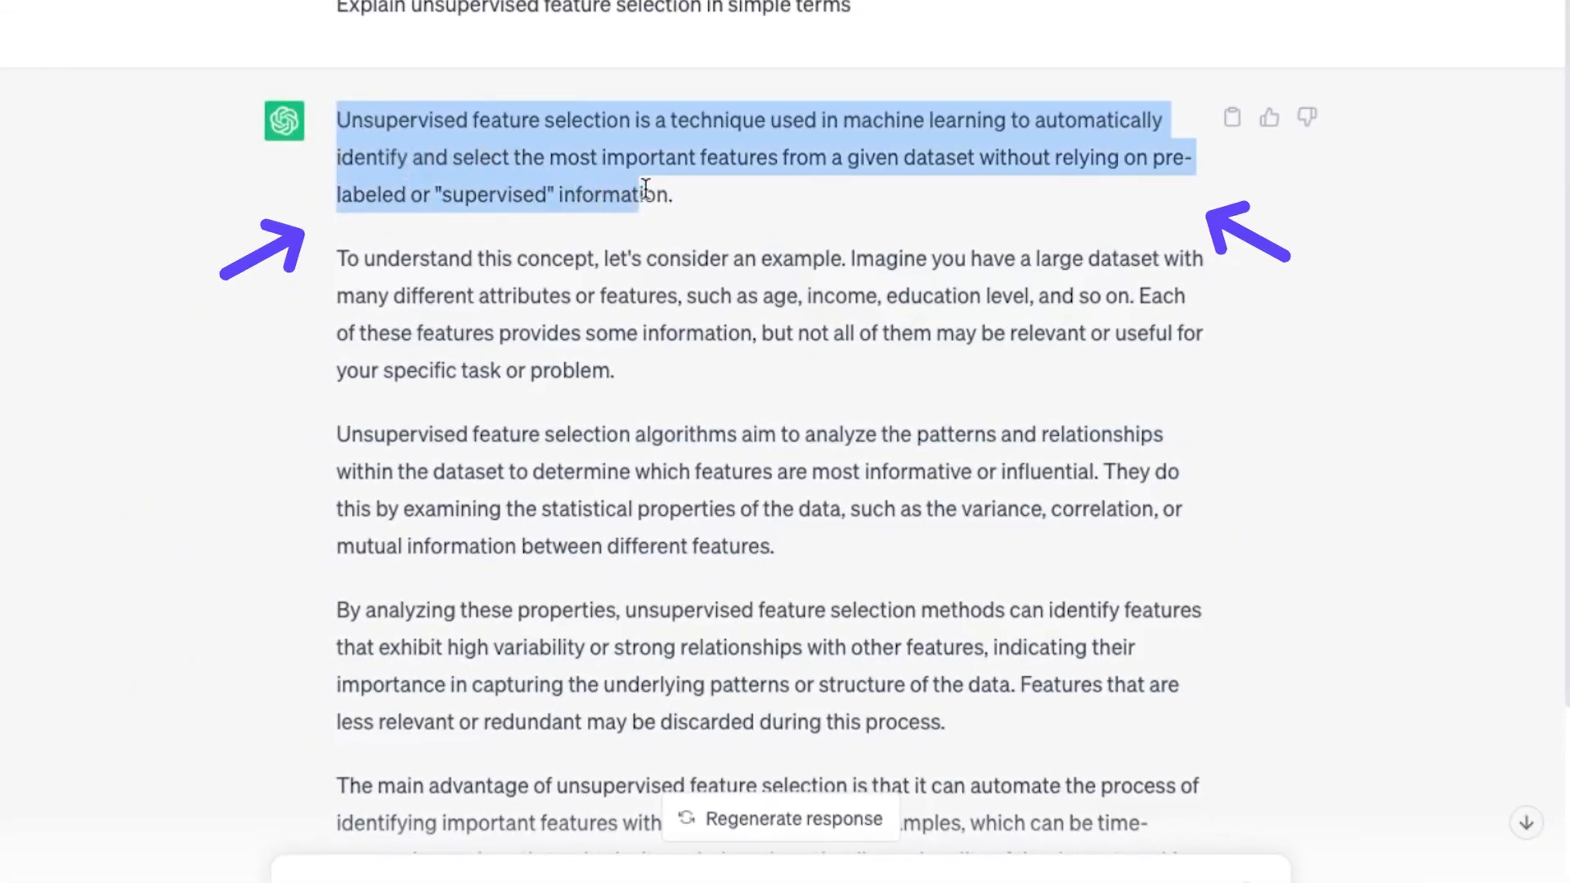
{"action": "mouse_move", "coordinate": [683, 198]}
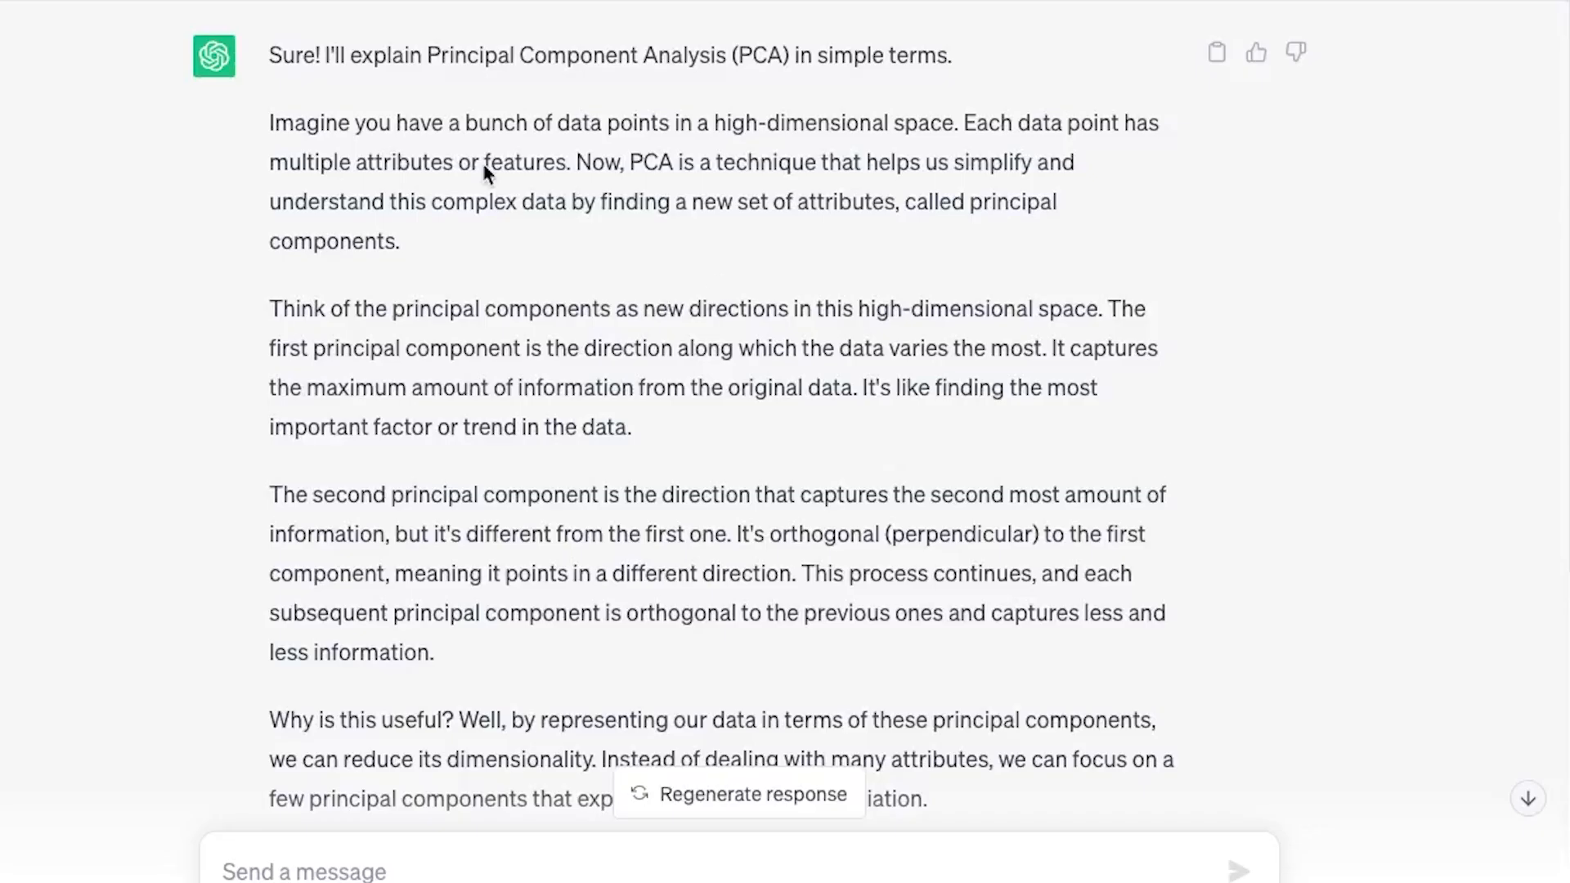
{"action": "mouse_move", "coordinate": [631, 165]}
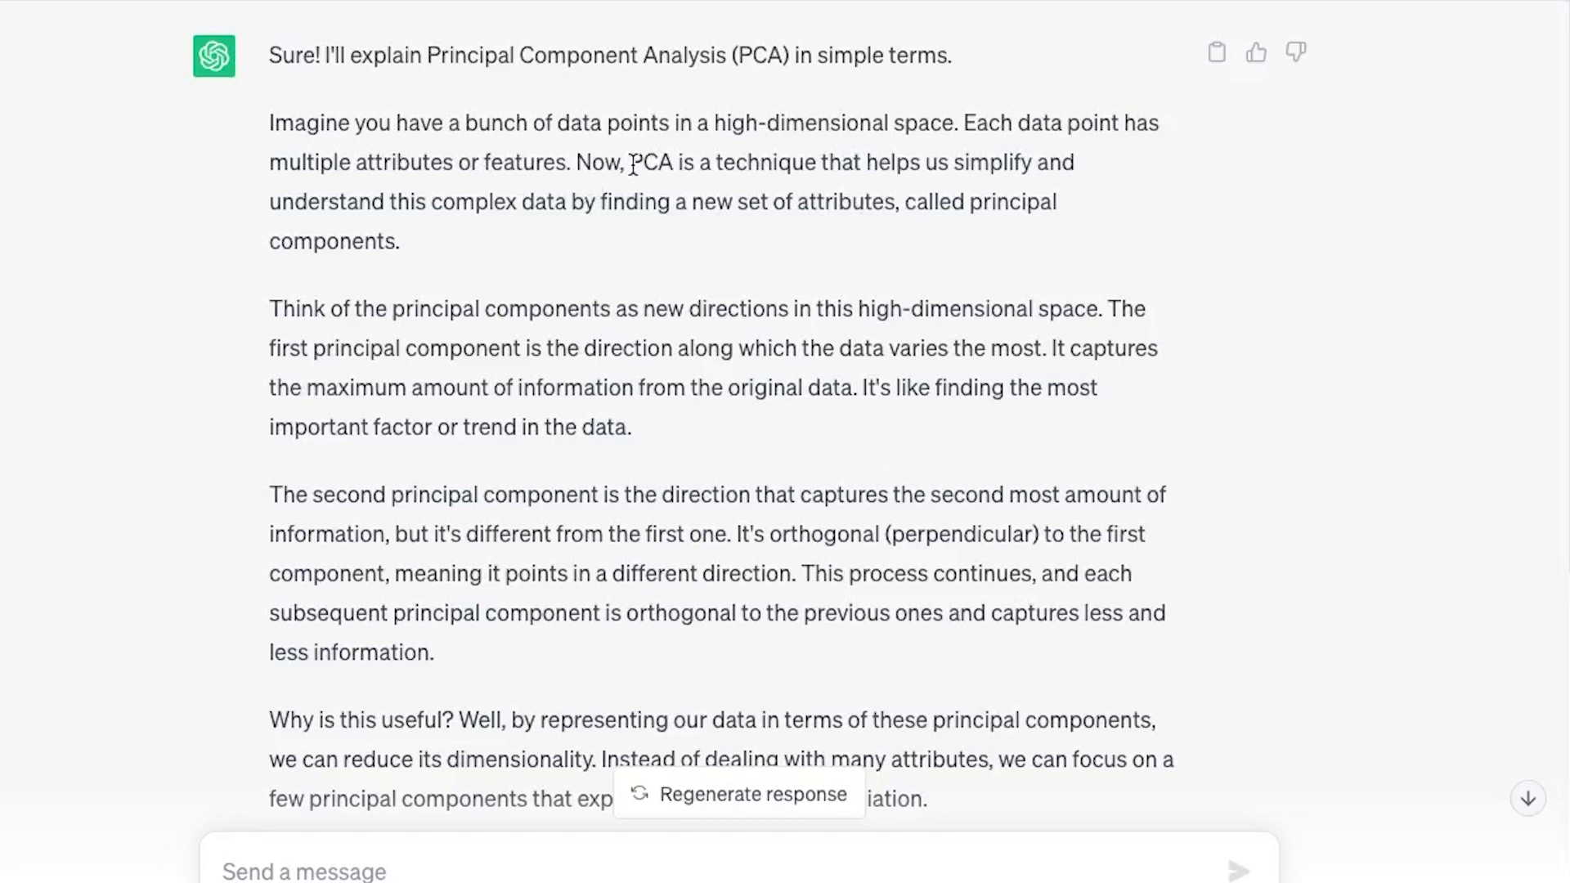
- Highlight the sentence defining PCA as finding new attributes called principal components, then continue to the NMF explanation
{"action": "left_click_drag", "start_coordinate": [632, 162], "coordinate": [401, 241]}
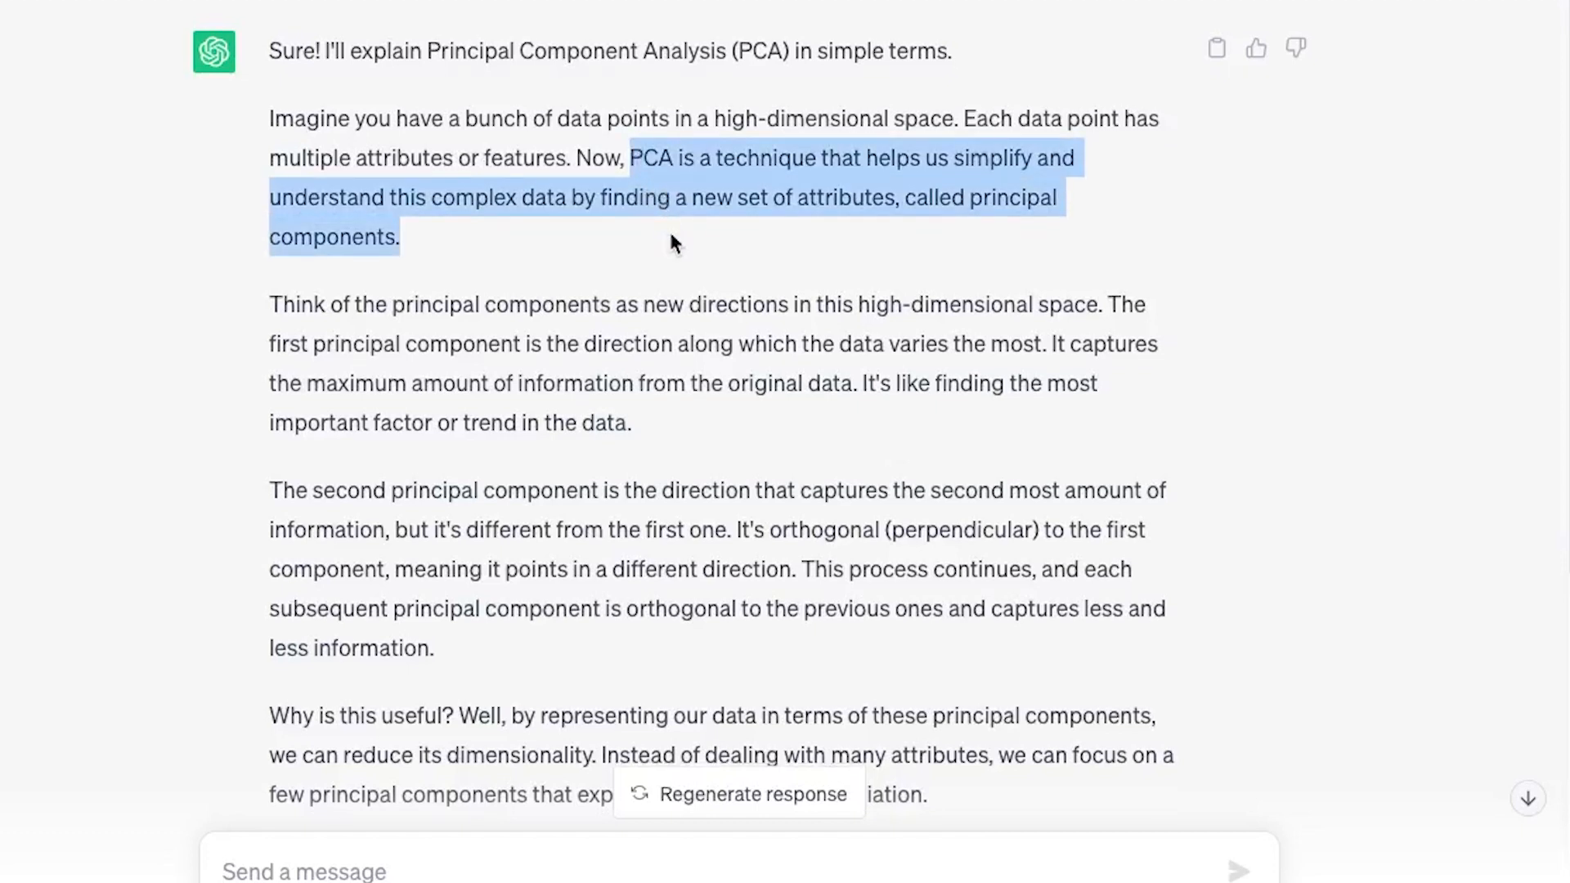
{"action": "scroll", "scroll_direction": "down", "scroll_amount": 3}
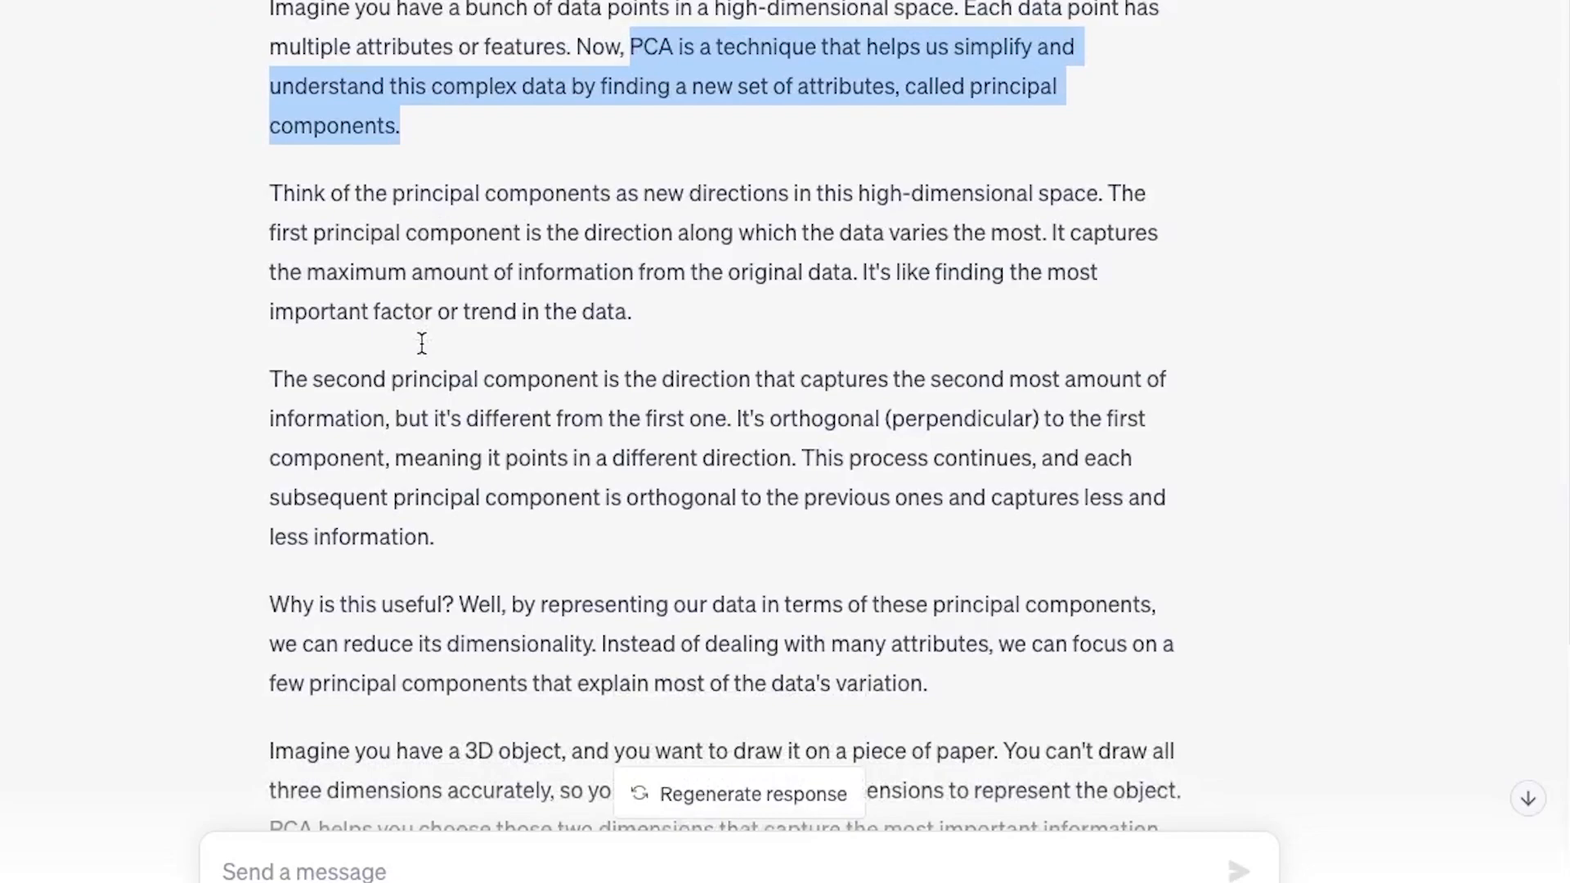
{"action": "scroll", "scroll_direction": "down", "scroll_amount": 3}
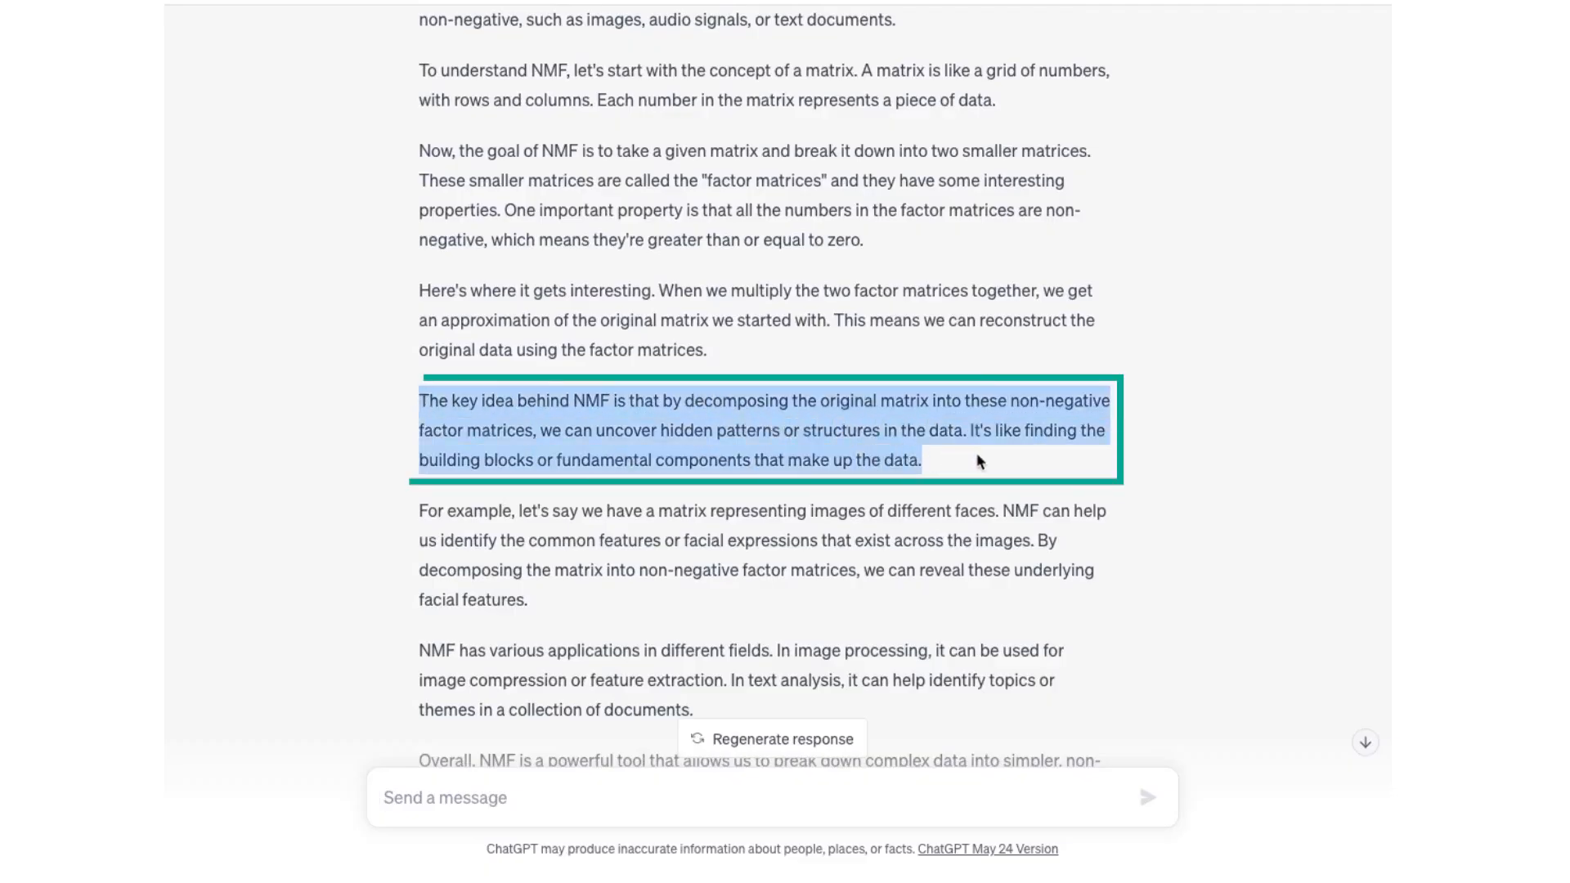
{"action": "mouse_move", "coordinate": [779, 508]}
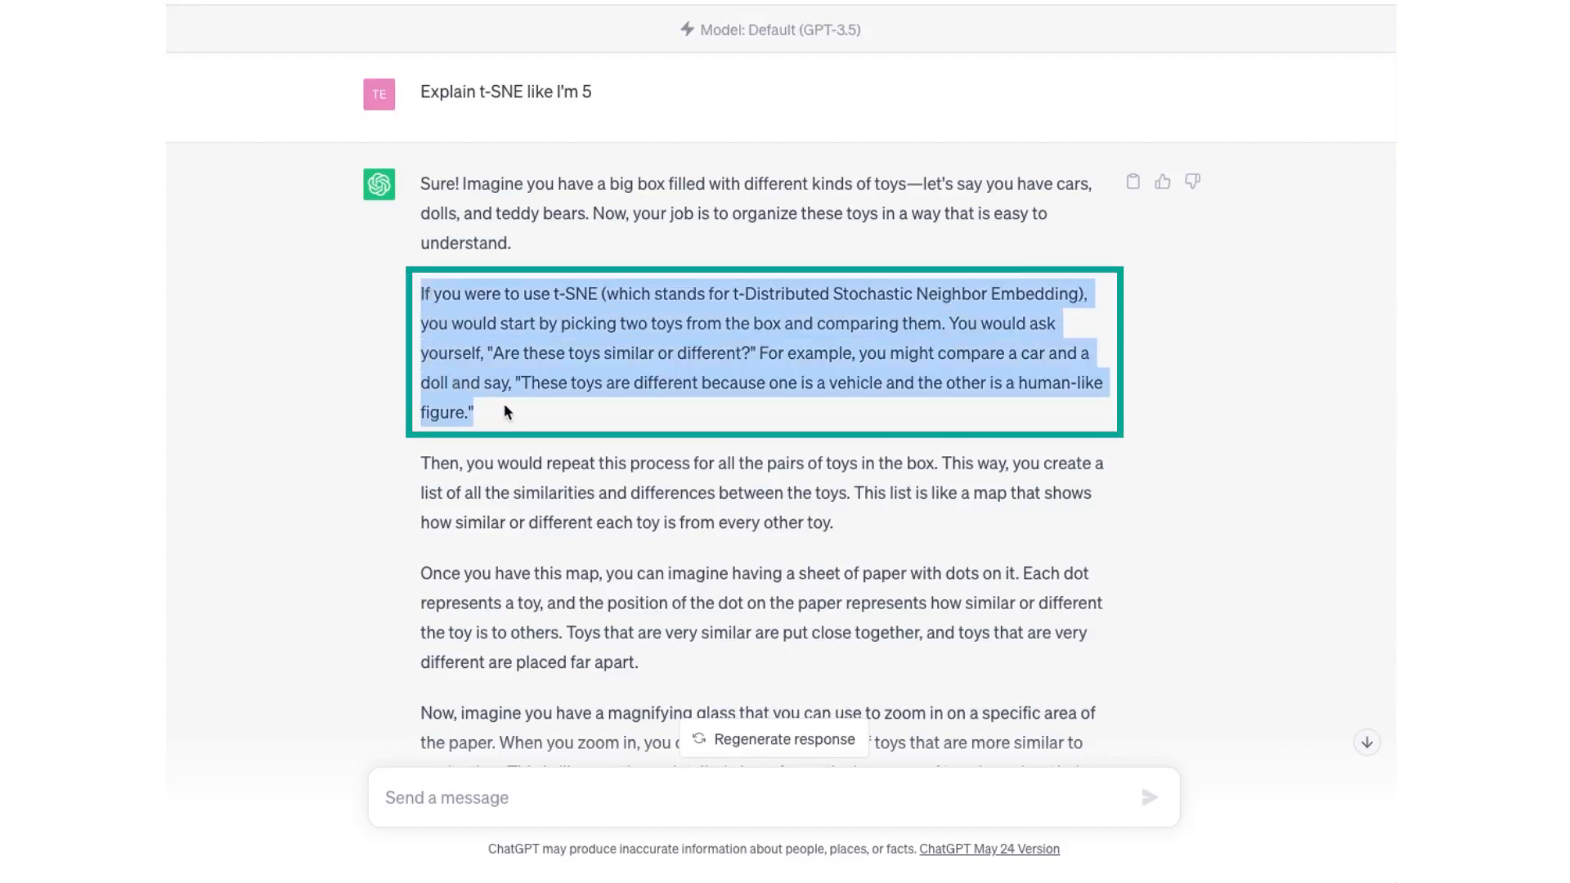
- Scroll down toward the t-SNE passage comparing pairs of toys for similarity
{"action": "scroll", "scroll_direction": "down", "scroll_amount": 3}
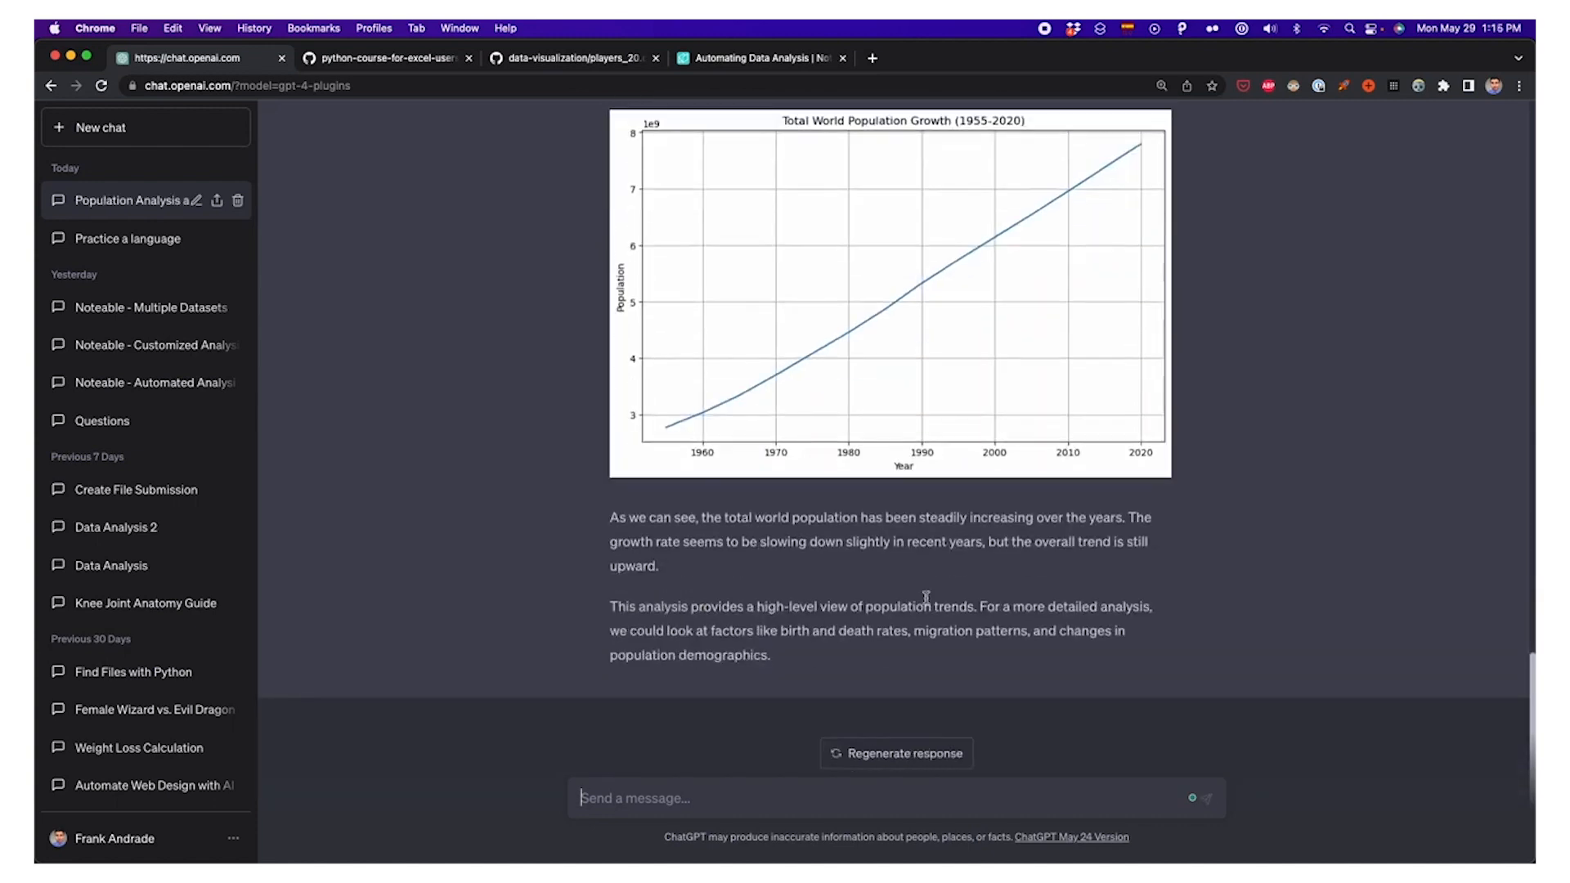
{"action": "mouse_move", "coordinate": [981, 611]}
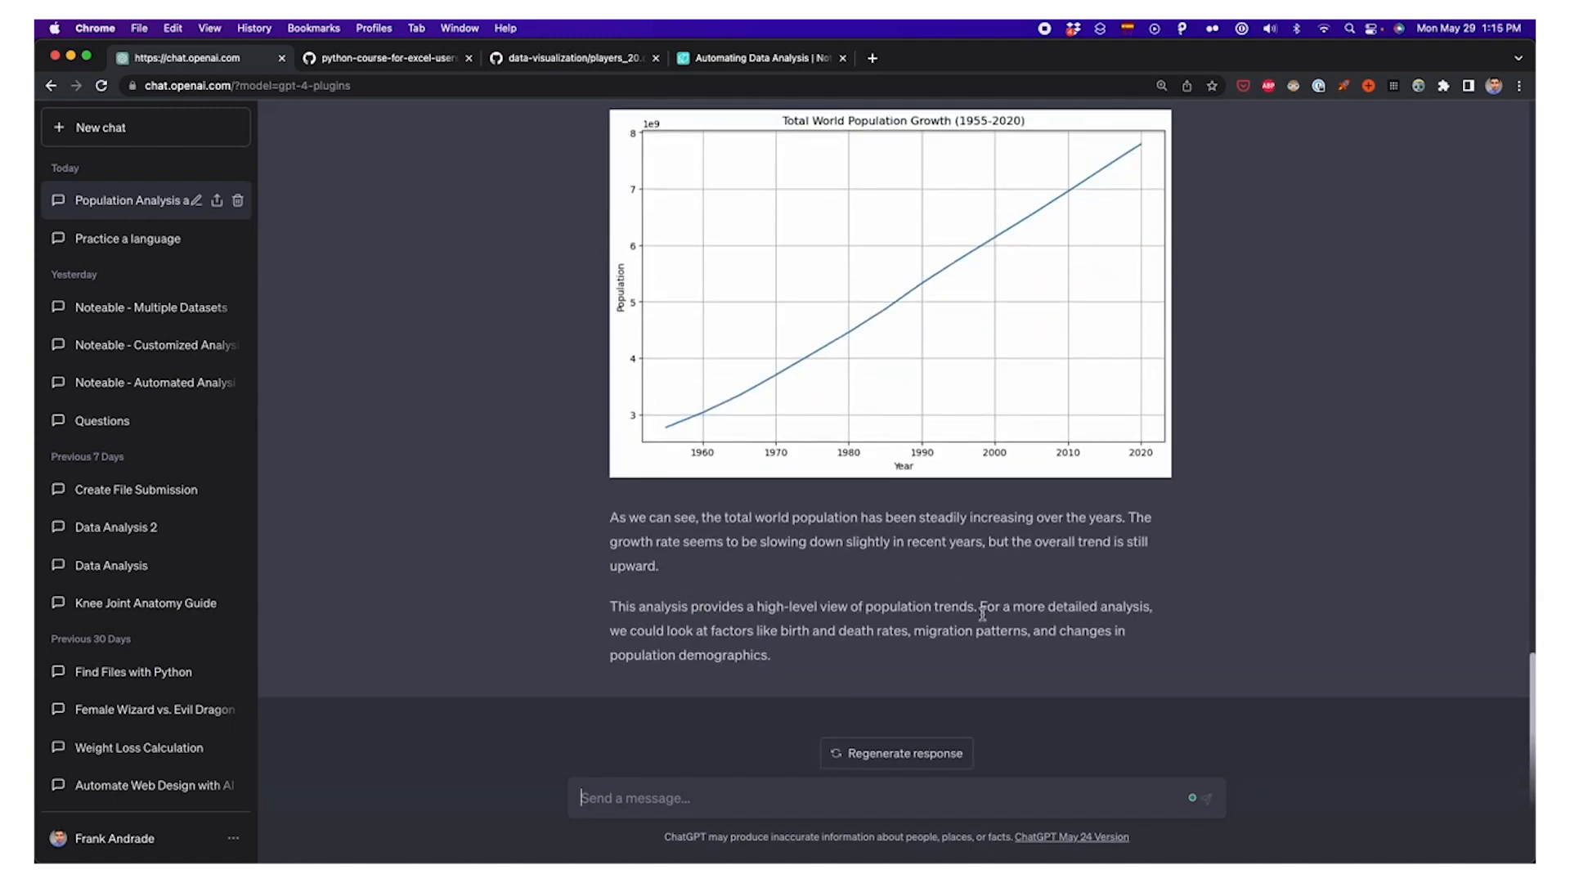